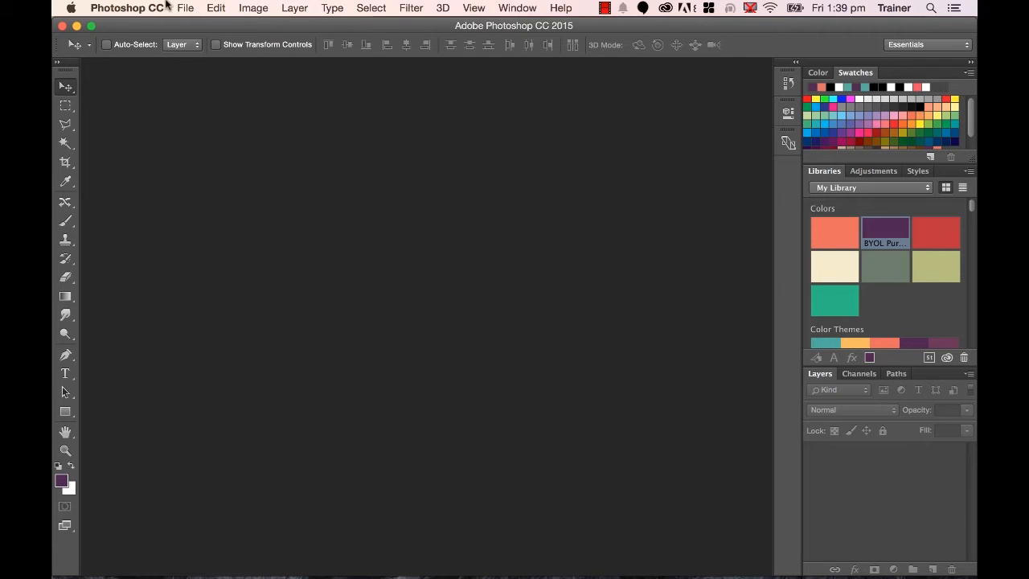
# Step: Create a new artboard document sized 960 by 1500 pixels
pyautogui.click(185, 7)
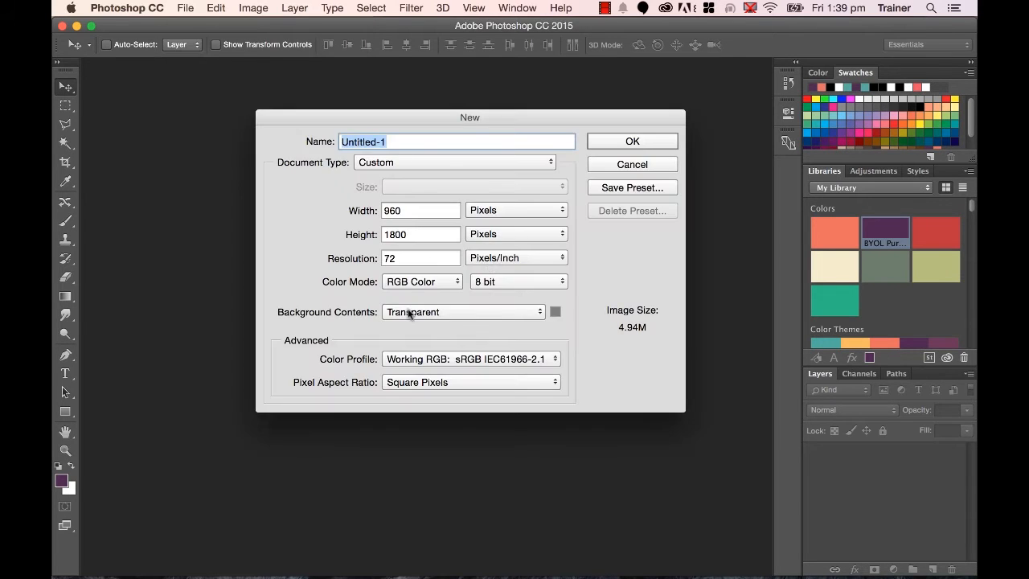
pyautogui.click(454, 161)
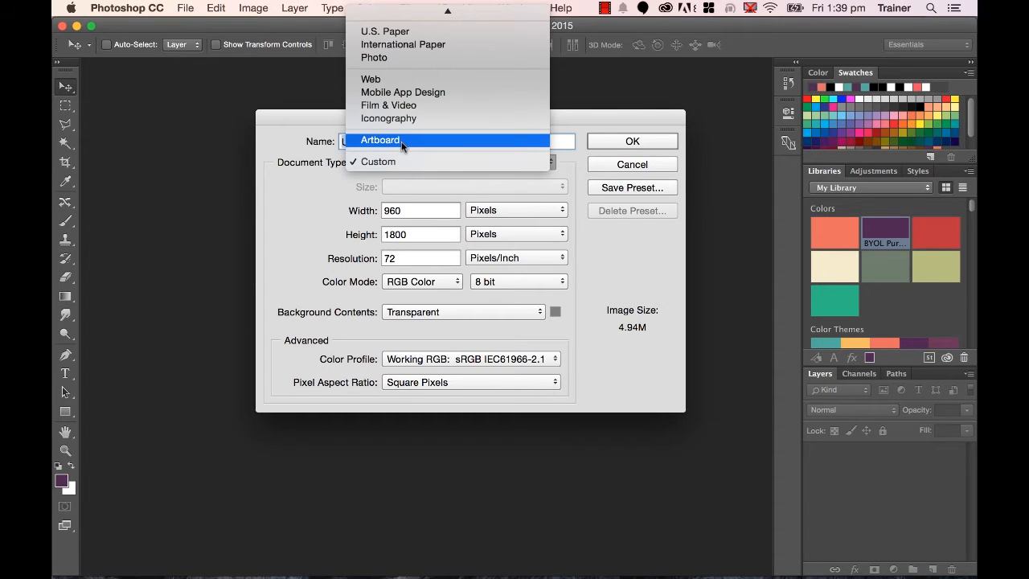
pyautogui.click(380, 140)
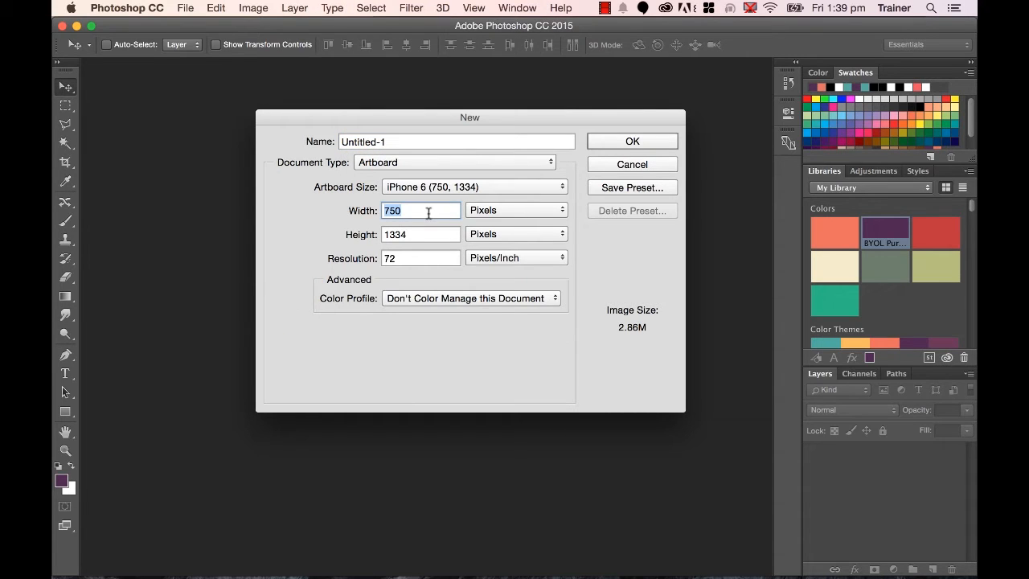
pyautogui.moveTo(344, 243)
pyautogui.write('1500')
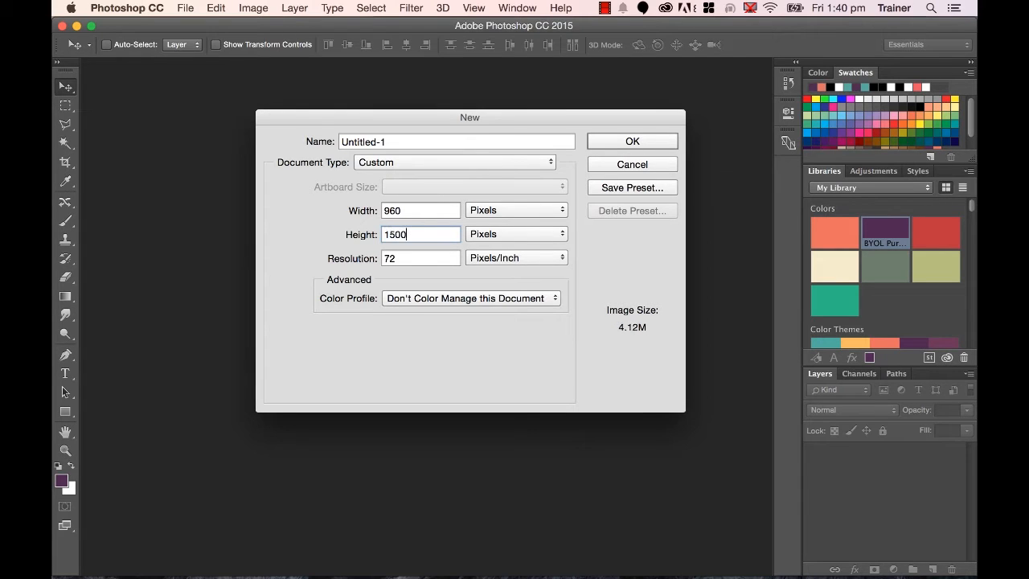
pyautogui.click(632, 141)
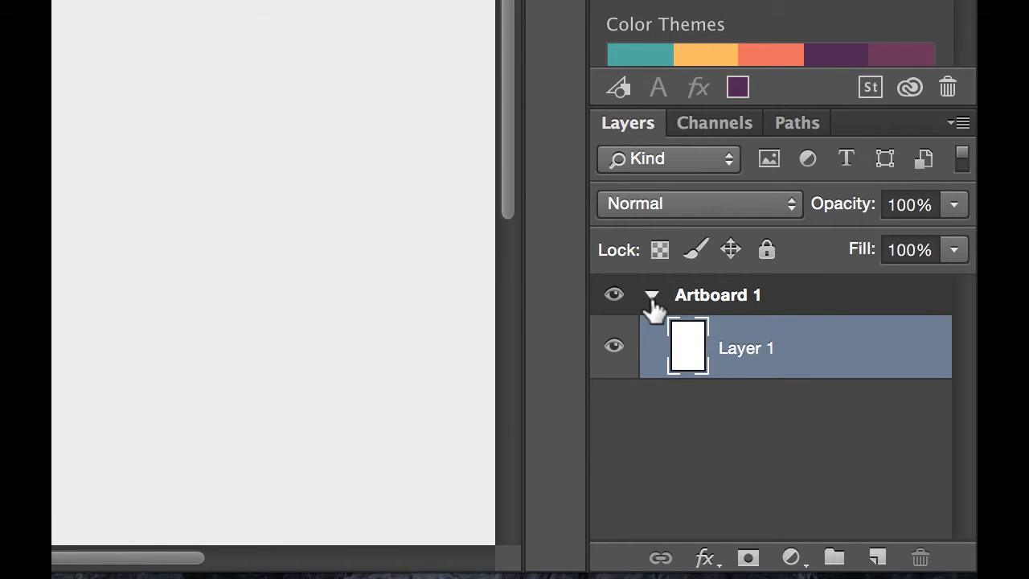
# Step: Rename Artboard 1 in the Layers panel to 'Desktop 960px'
pyautogui.click(717, 294)
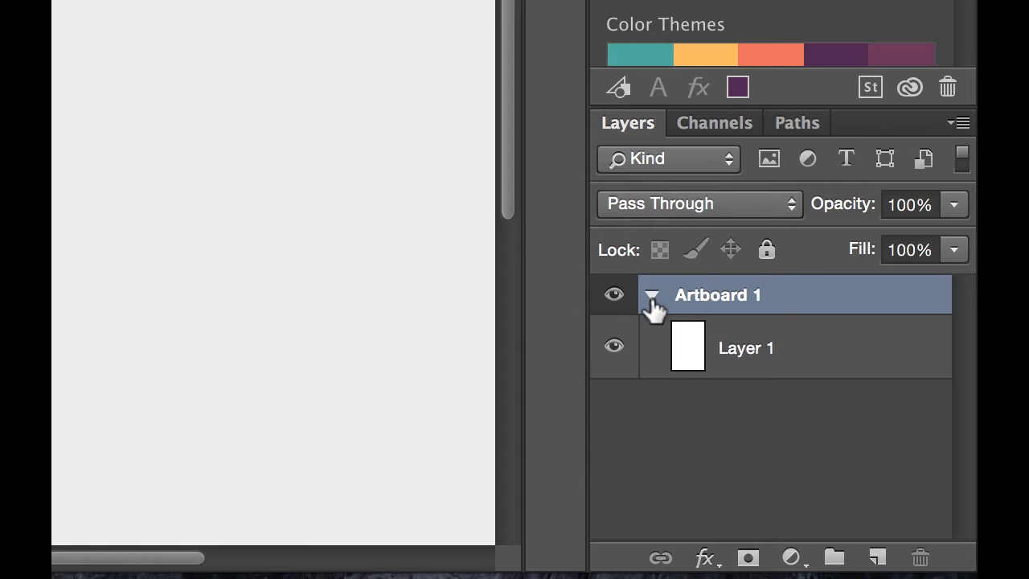
pyautogui.doubleClick(718, 294)
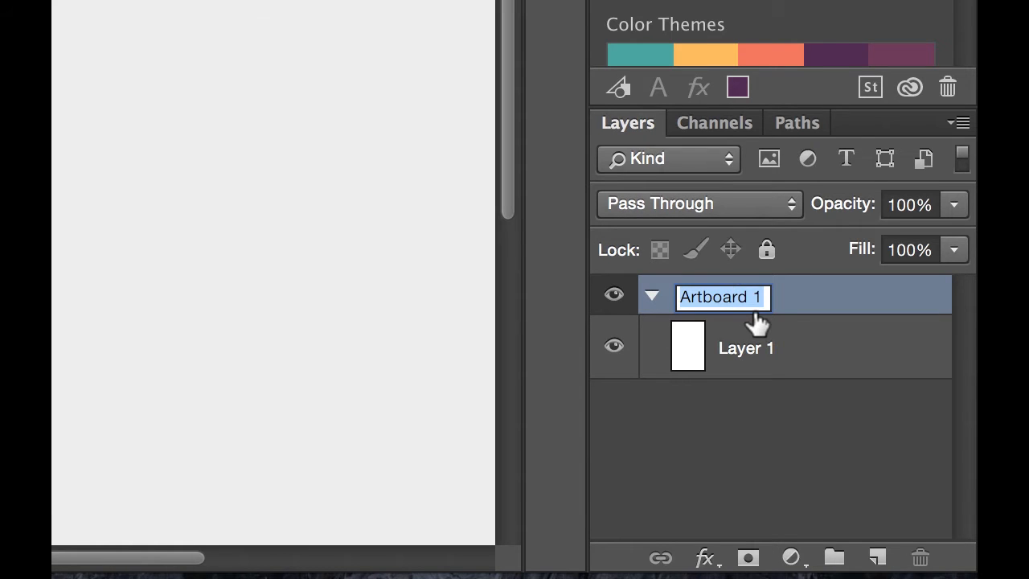
pyautogui.write('Deskt')
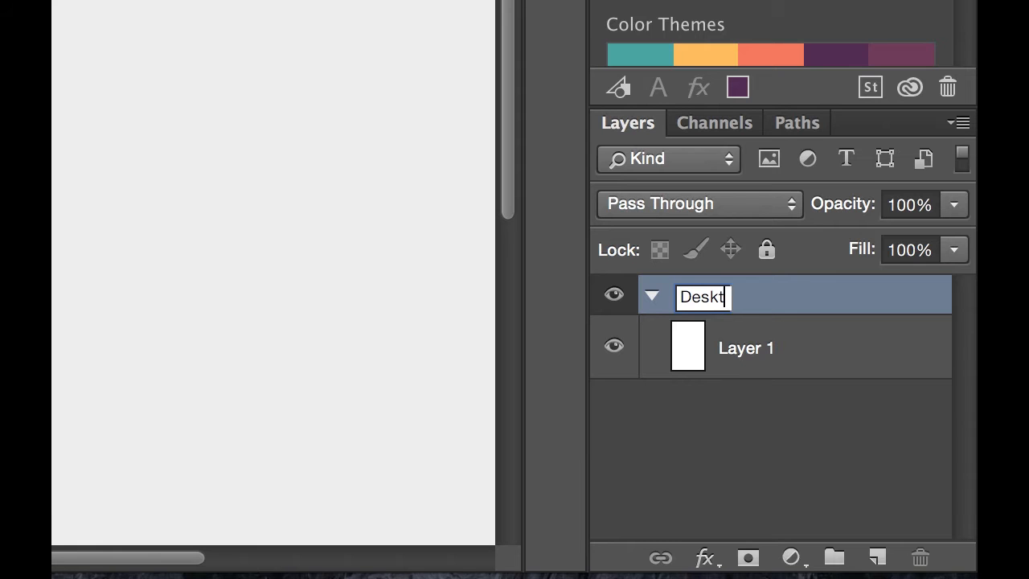
pyautogui.write('op 960px')
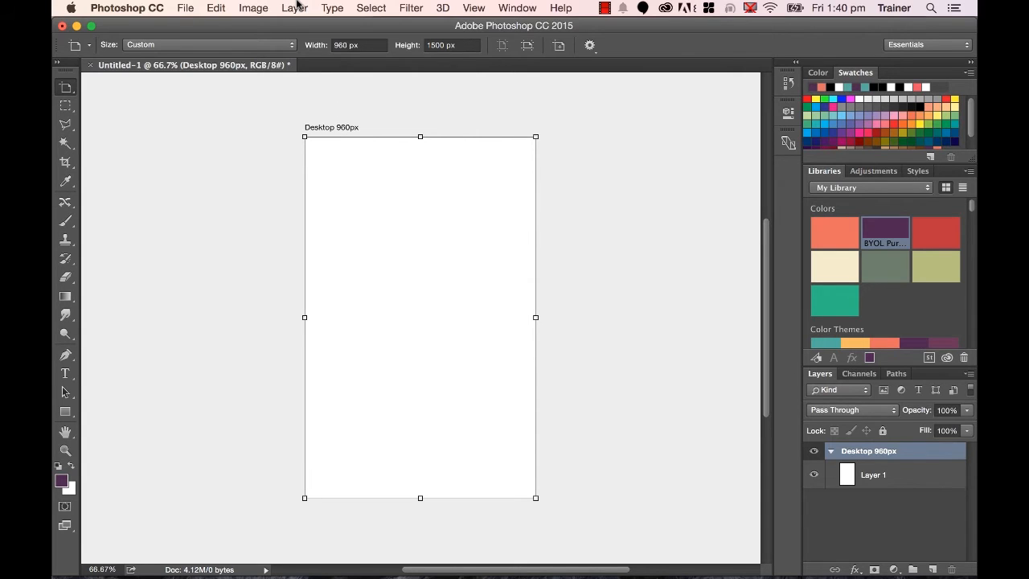
# Step: Add a new 720 px wide artboard named 'Tablet 720px' via Layer > New
pyautogui.click(294, 7)
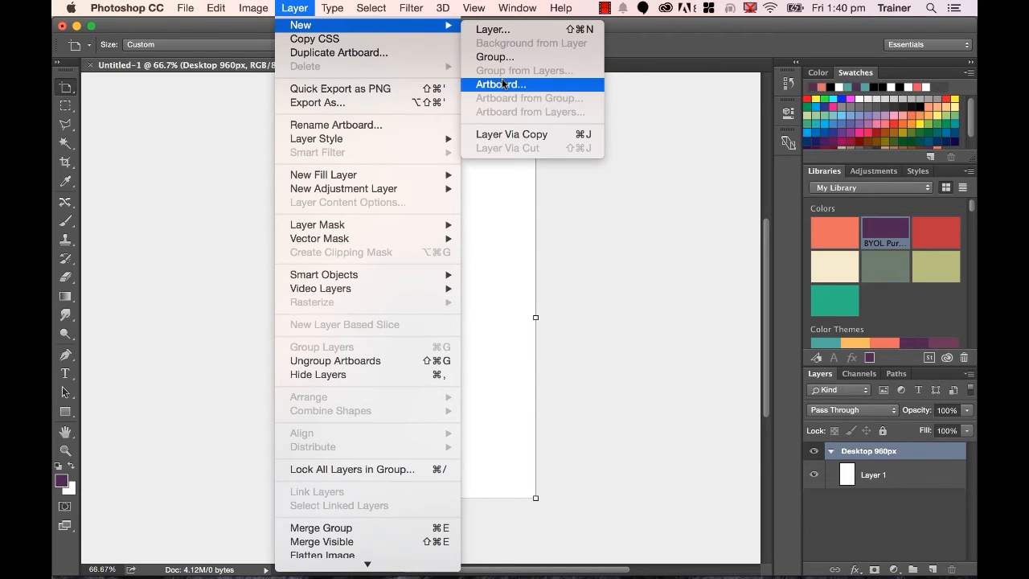
pyautogui.click(500, 85)
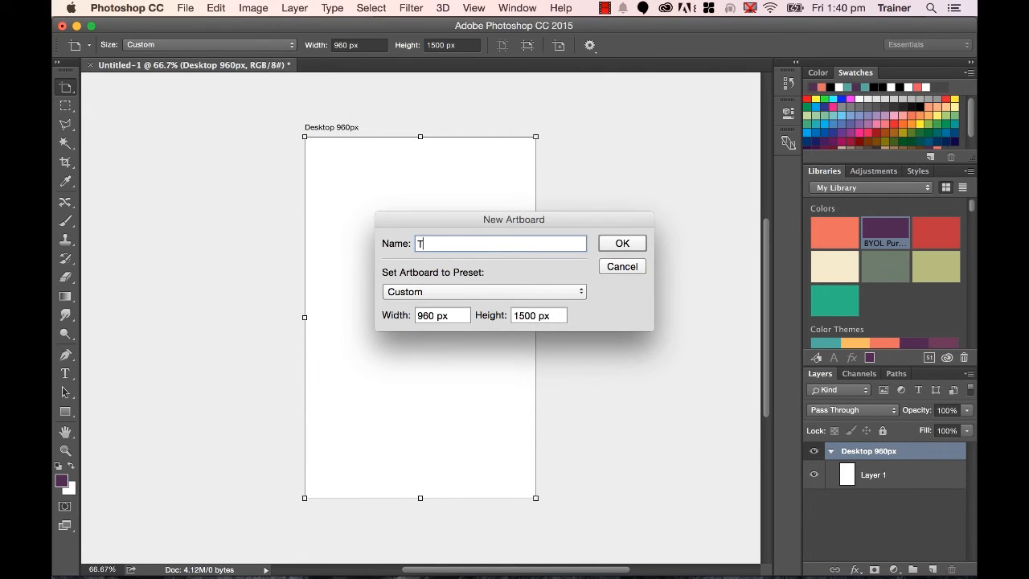
pyautogui.write('ablet')
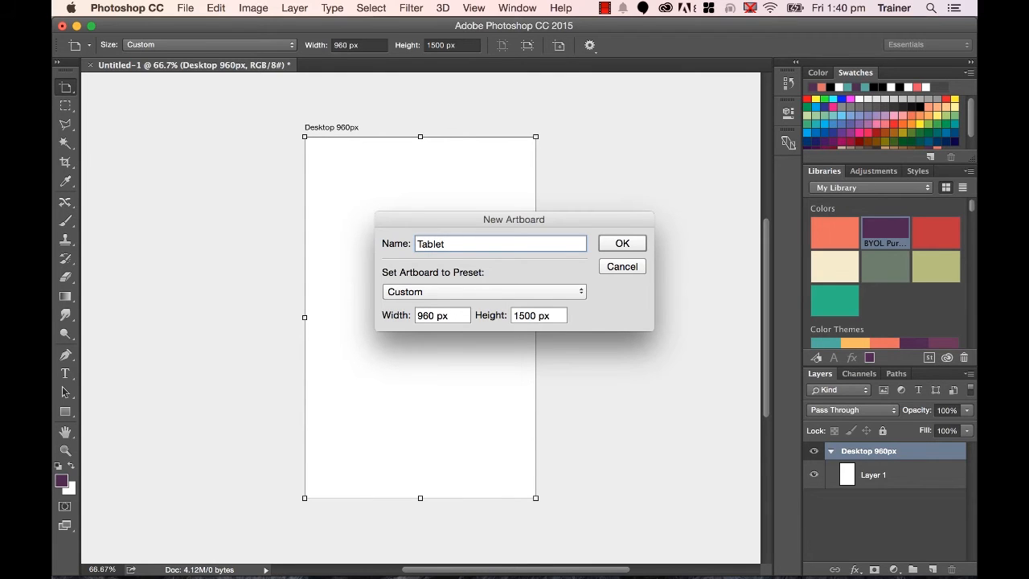
pyautogui.write('720px')
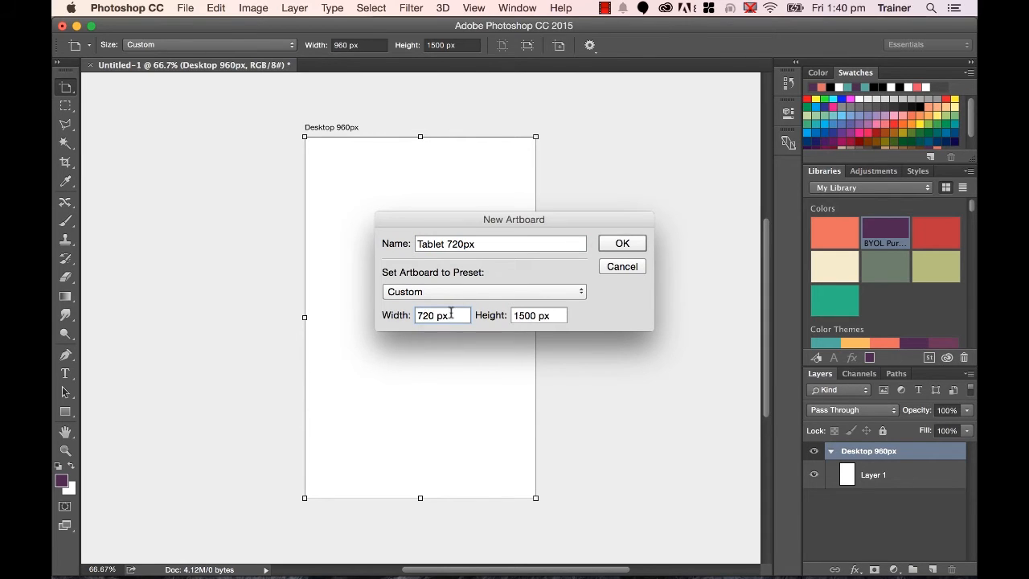
pyautogui.click(621, 243)
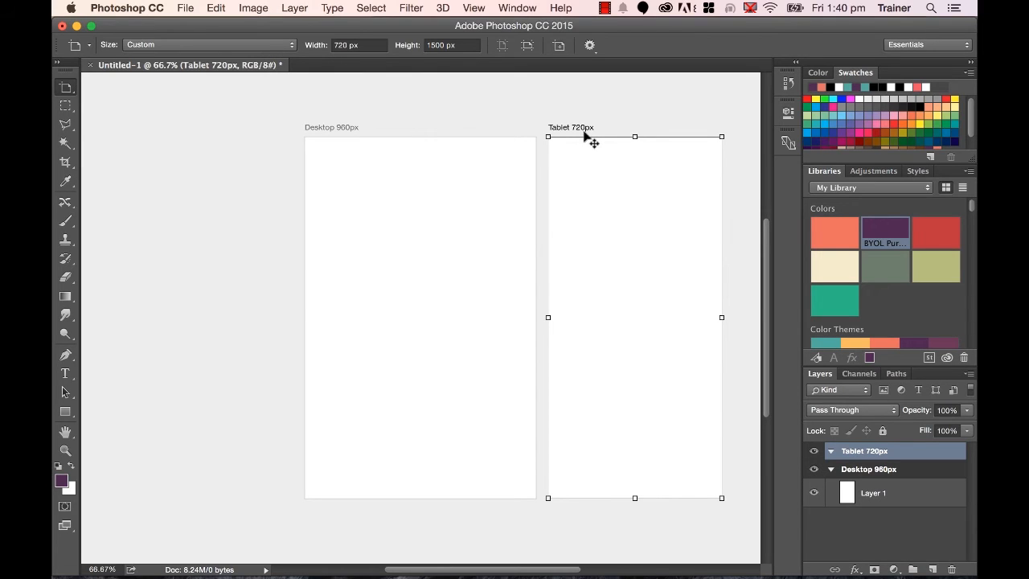
pyautogui.moveTo(271, 6)
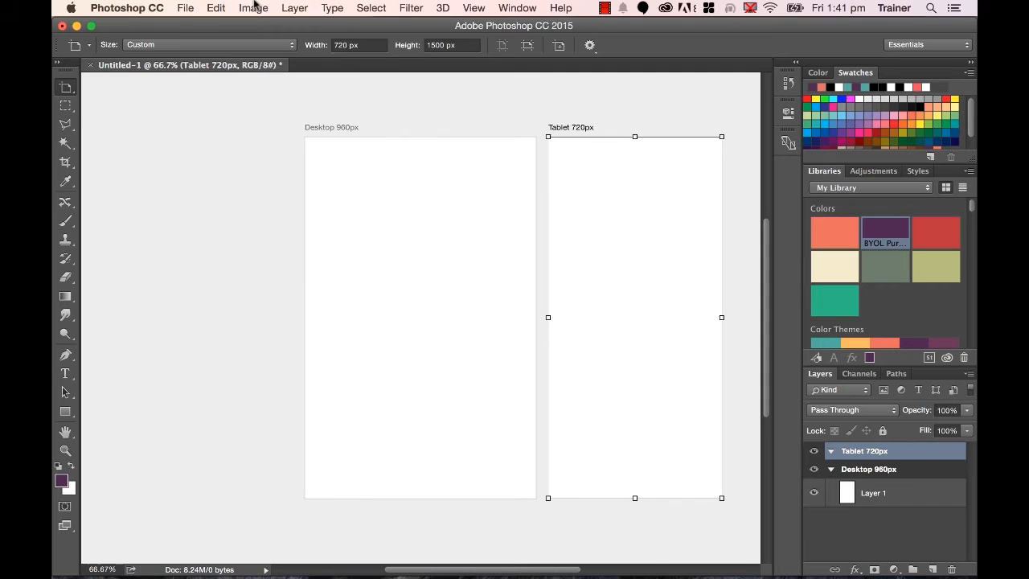
# Step: Add a third artboard named 'Mobile 360px', 360 px wide
pyautogui.click(294, 9)
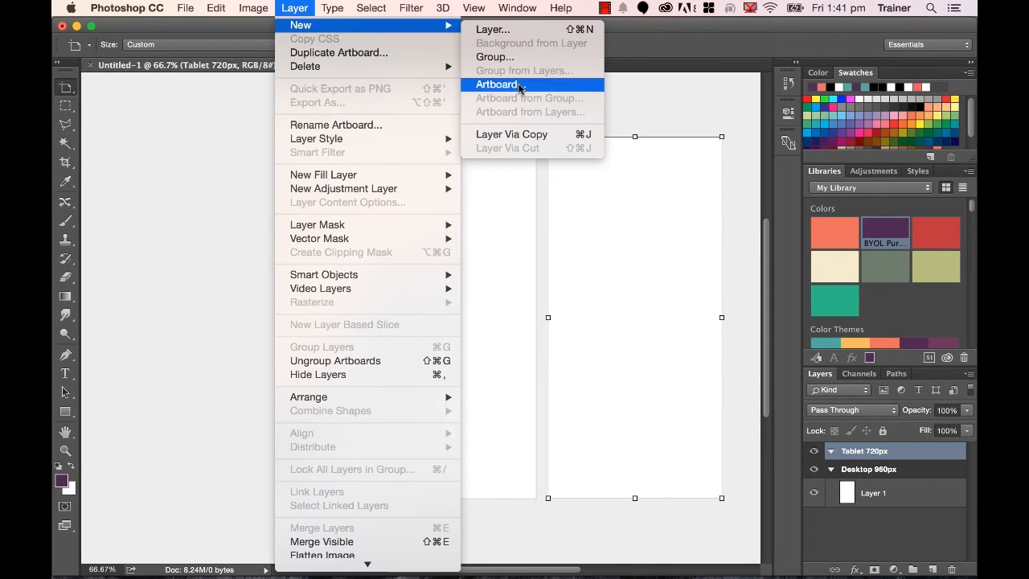
pyautogui.click(496, 84)
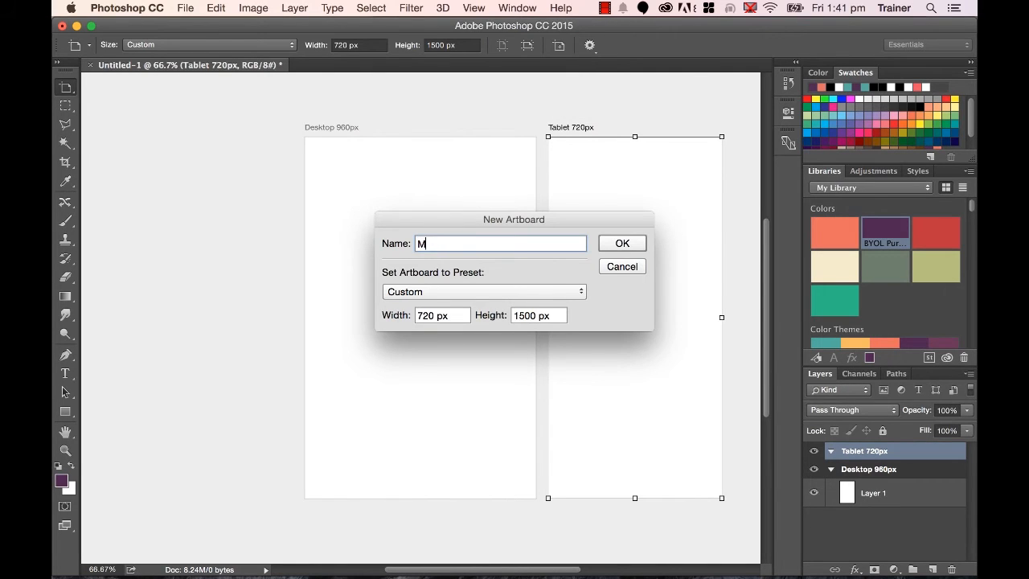
pyautogui.write('obile')
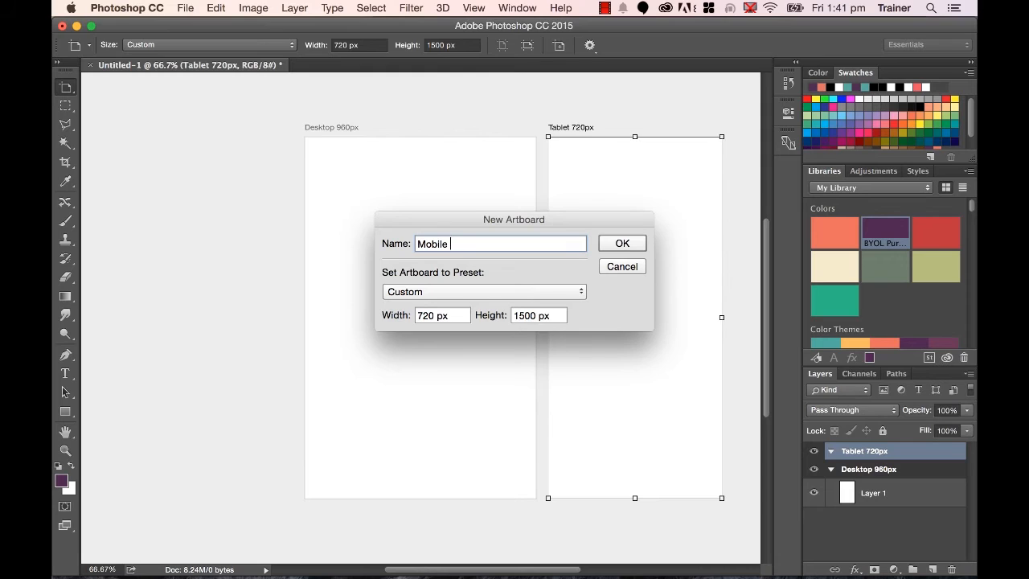
pyautogui.write('960px')
pyautogui.click(442, 315)
pyautogui.write('36')
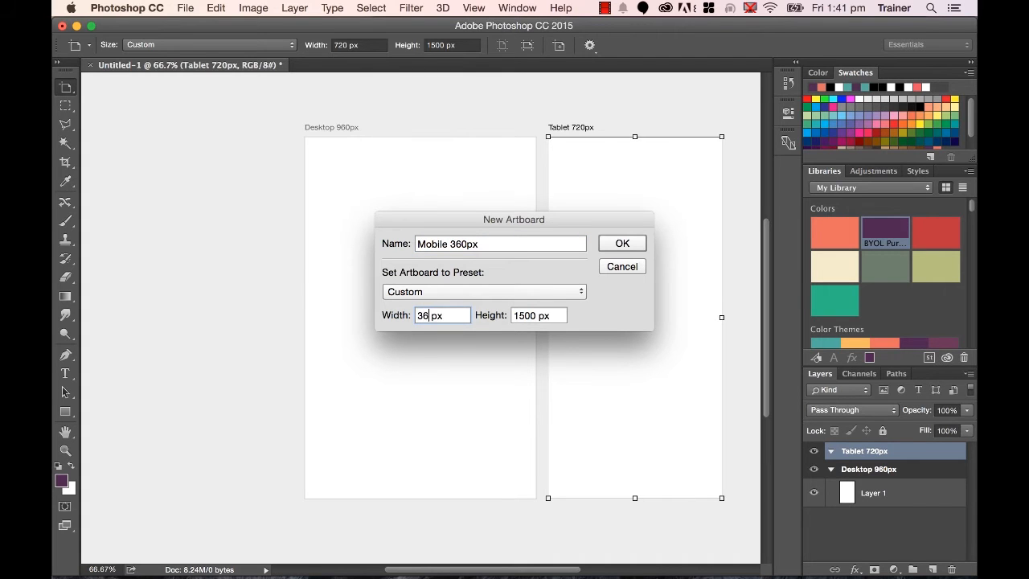
pyautogui.write('0')
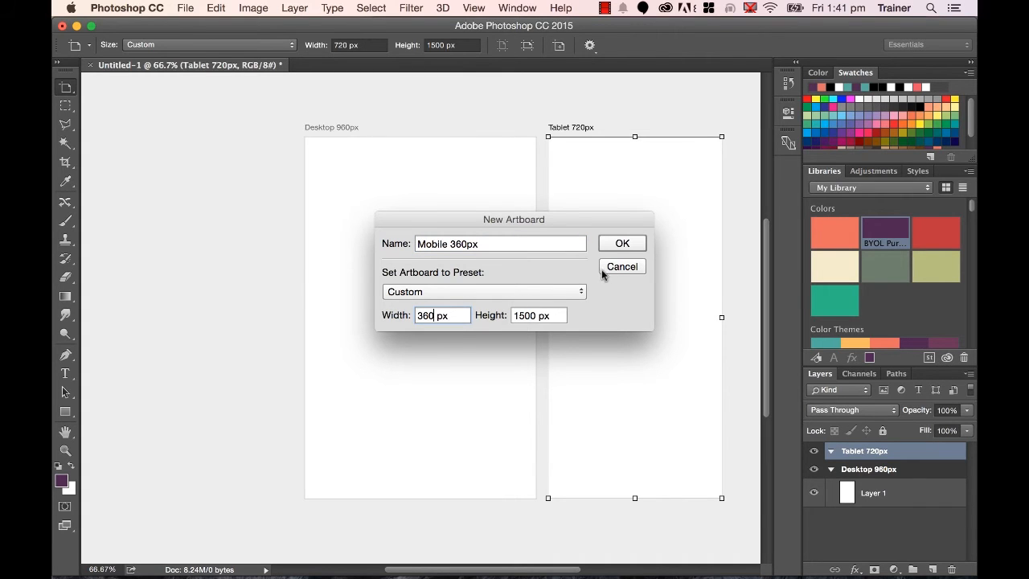
pyautogui.click(621, 242)
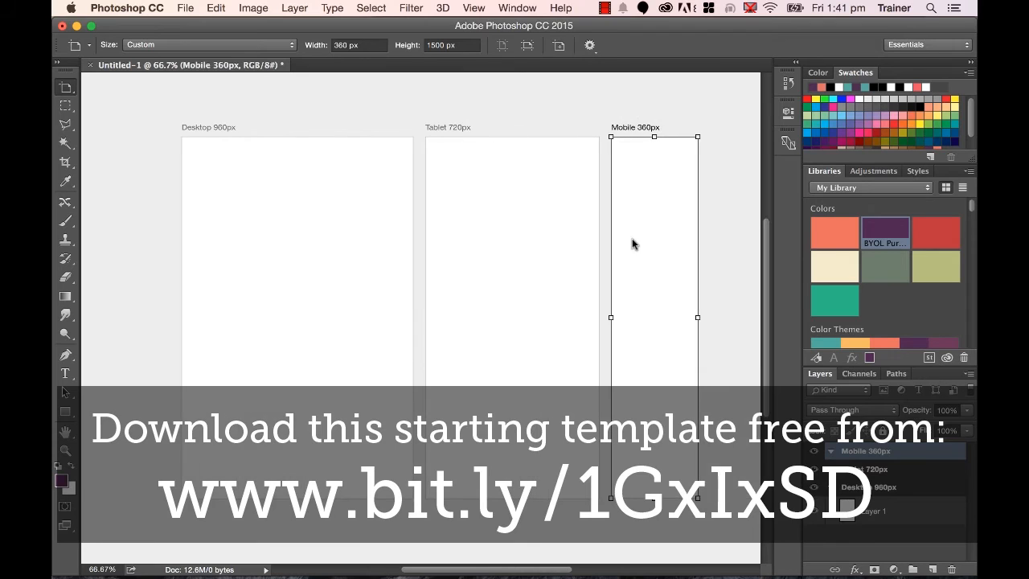
pyautogui.moveTo(450, 127)
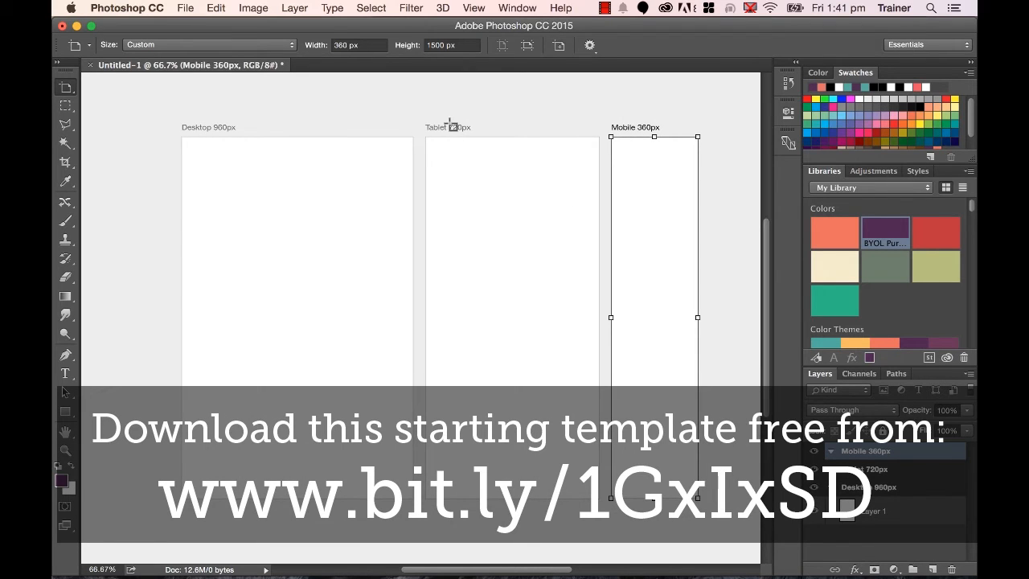
pyautogui.moveTo(698, 350)
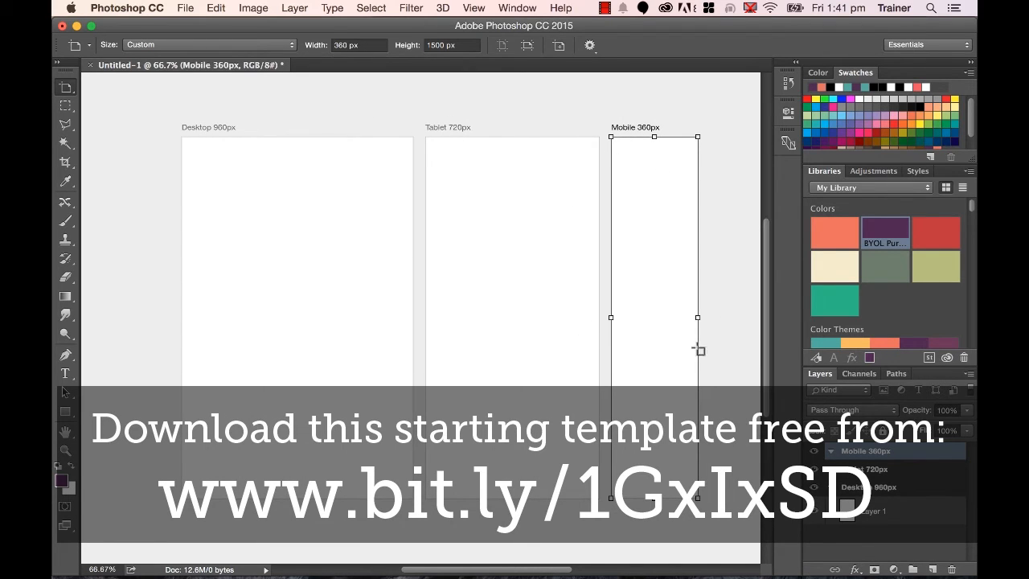
pyautogui.moveTo(334, 213)
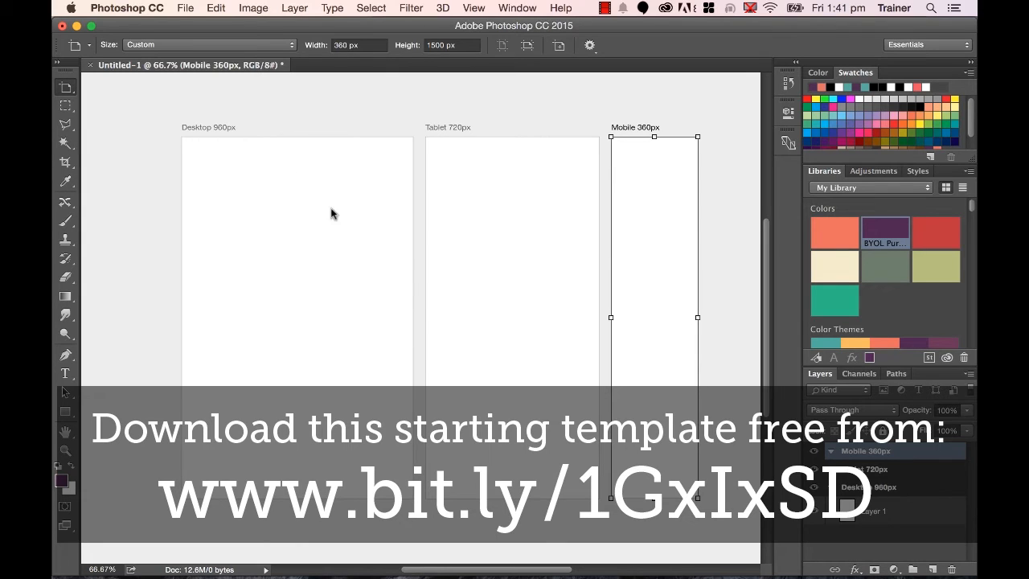
pyautogui.moveTo(437, 208)
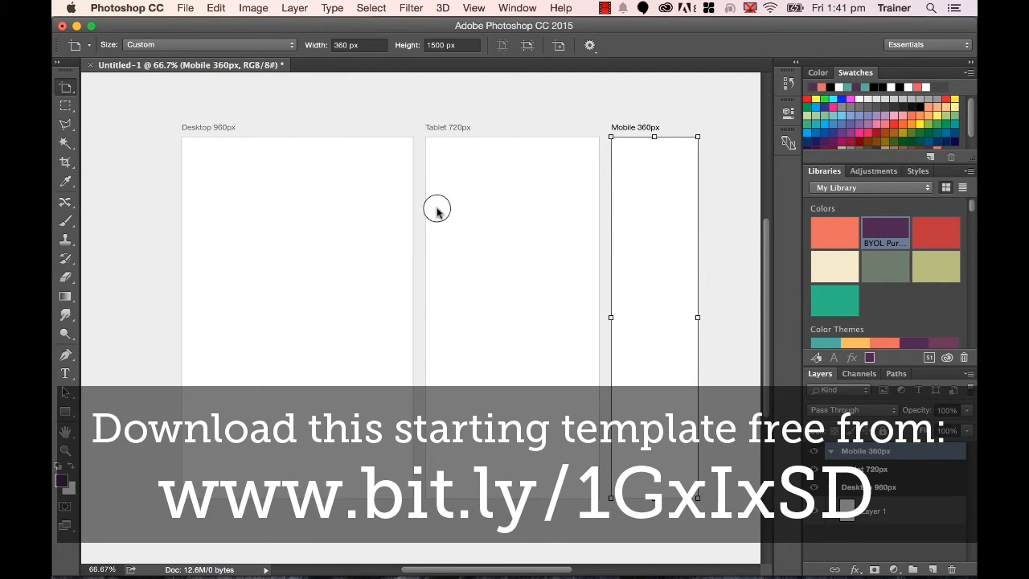
pyautogui.moveTo(65, 410)
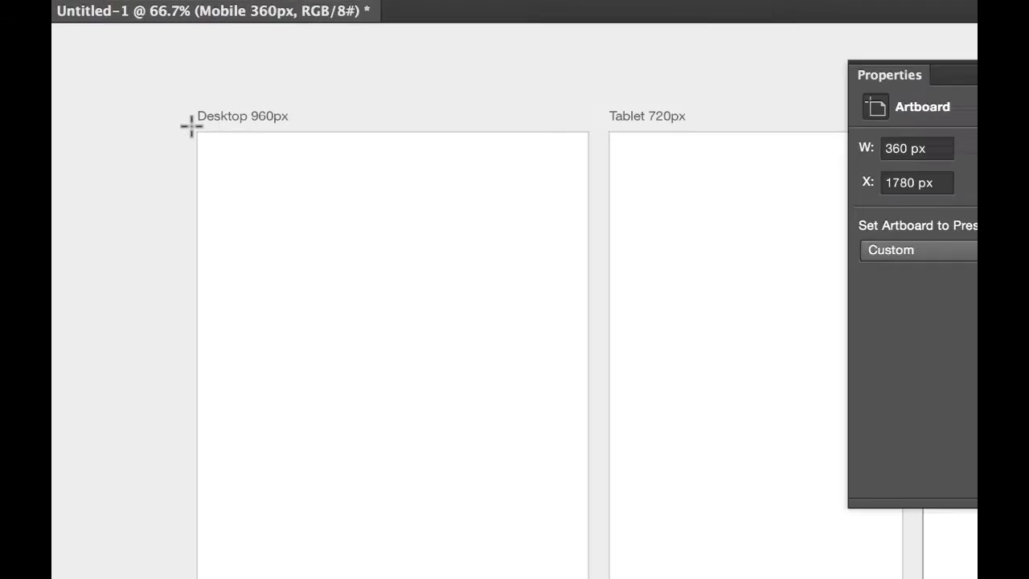
# Step: Draw an orange rectangle across the Desktop artboard's top and rename its layer 'Nav Bar'
pyautogui.moveTo(192, 129); pyautogui.dragTo(743, 224)
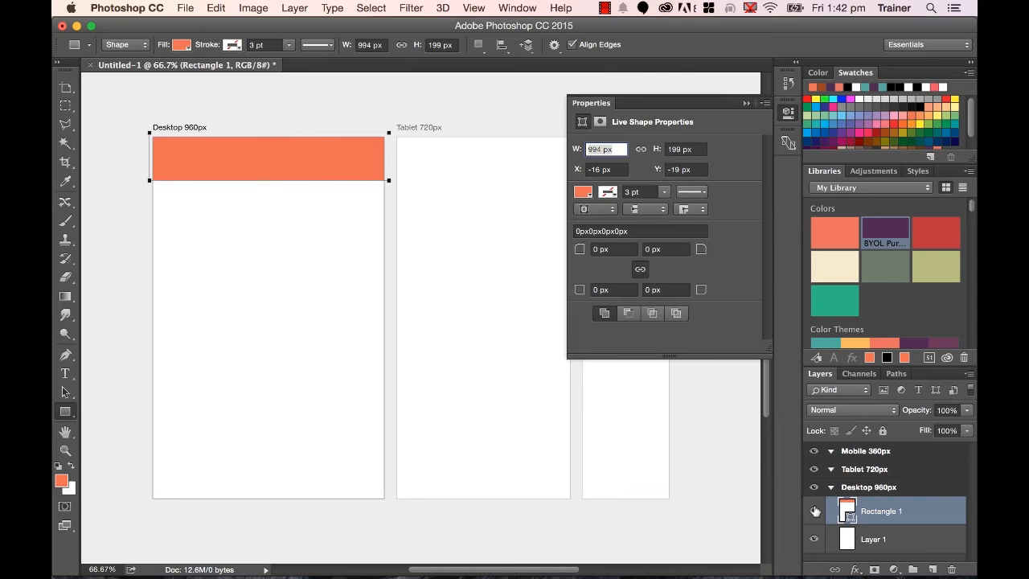
pyautogui.doubleClick(881, 510)
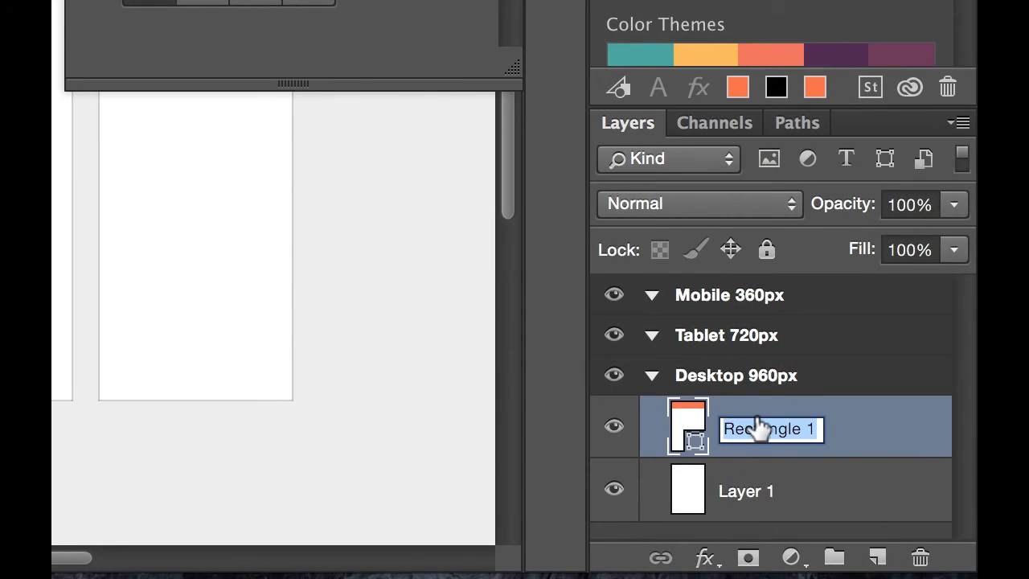
pyautogui.write('Nav Bar')
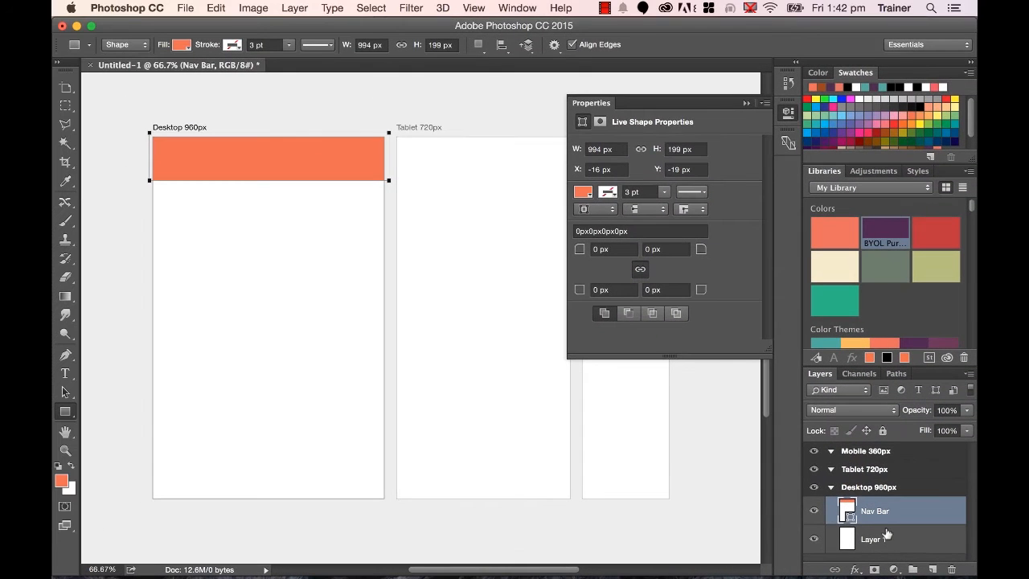
pyautogui.moveTo(142, 135)
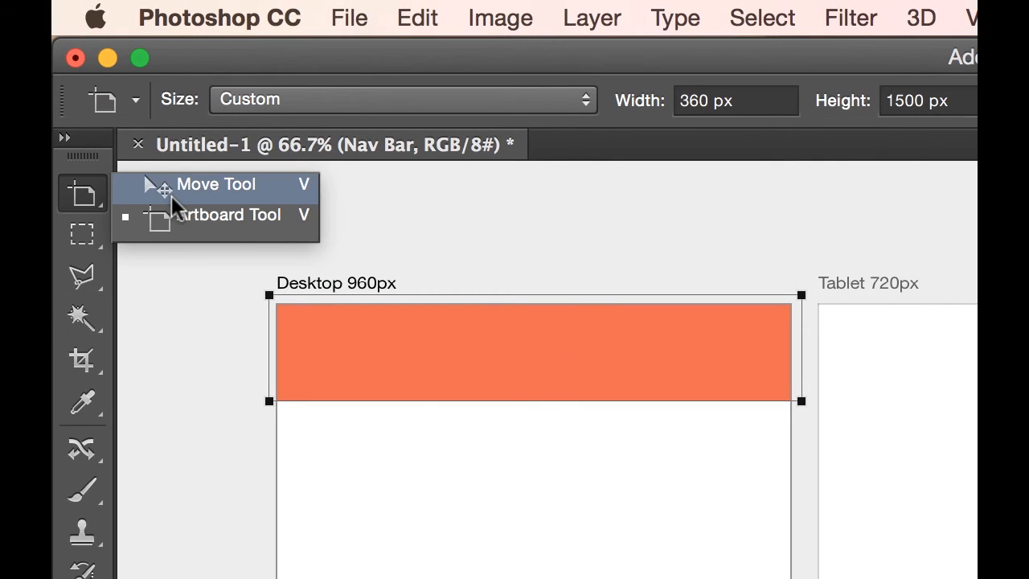
pyautogui.moveTo(201, 225)
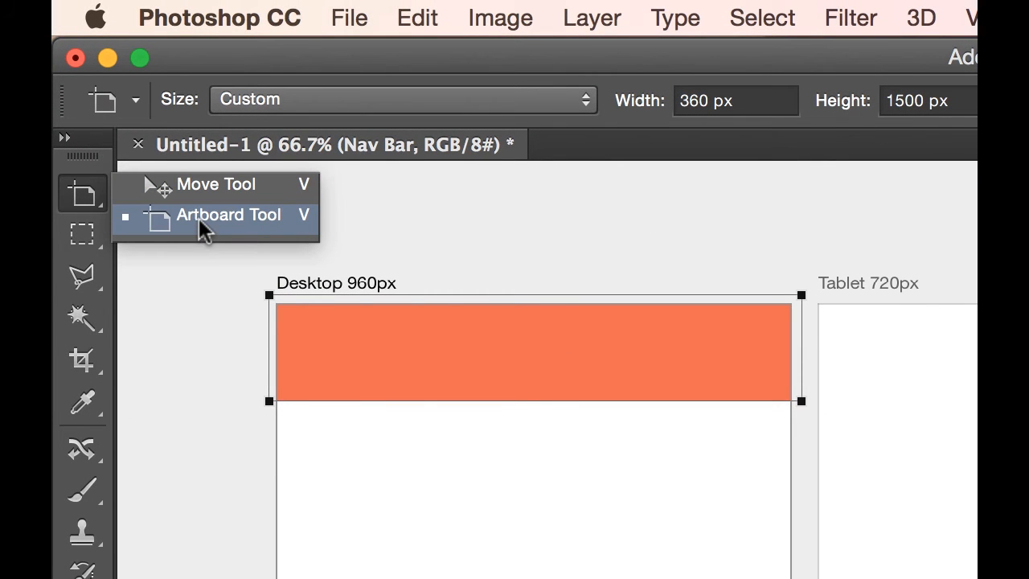
pyautogui.moveTo(201, 185)
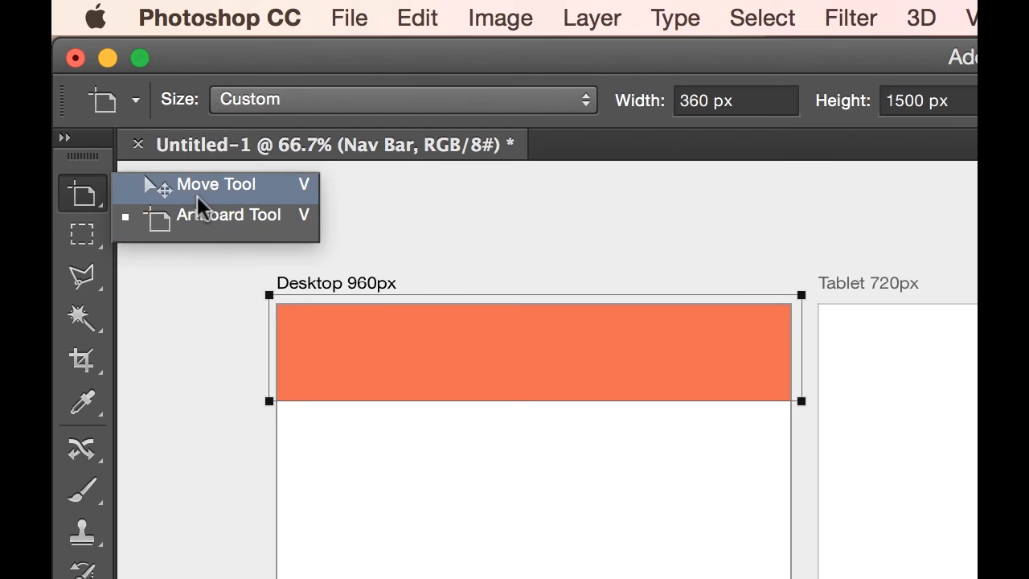
# Step: Duplicate the Nav Bar layer and drag the copy to the Tablet artboard's top
pyautogui.click(216, 184)
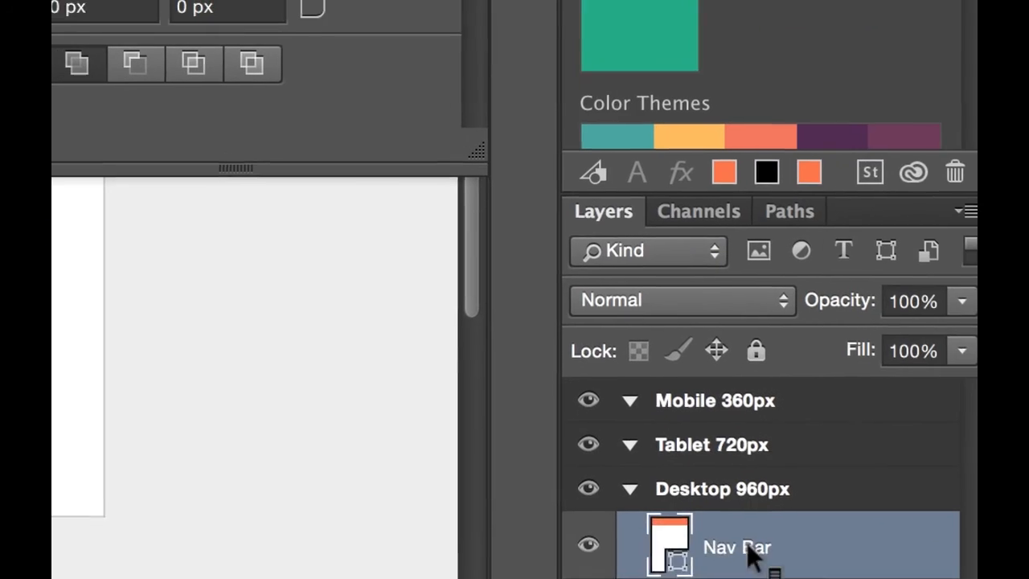
pyautogui.rightClick(735, 547)
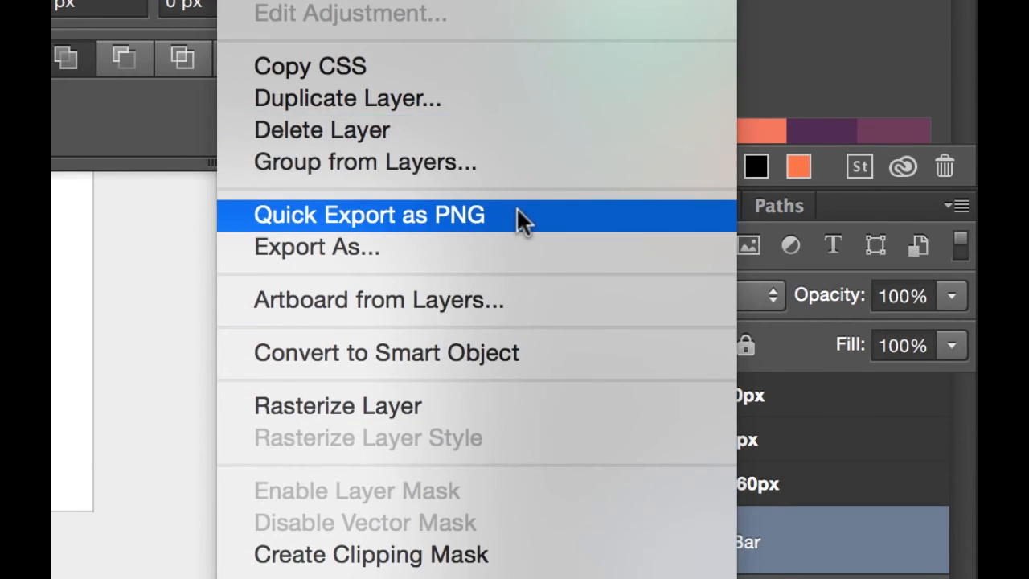
pyautogui.click(347, 97)
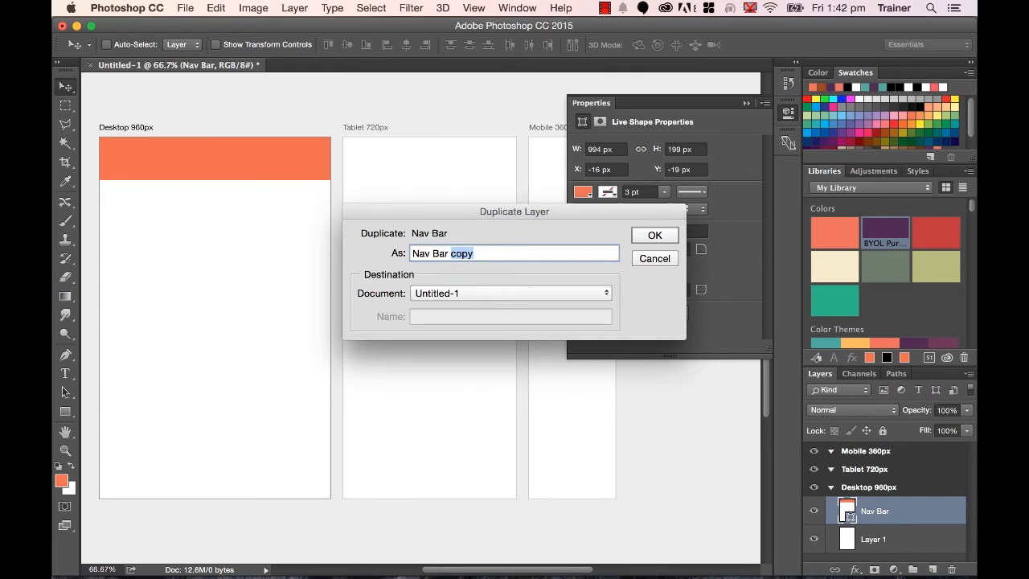
pyautogui.click(654, 235)
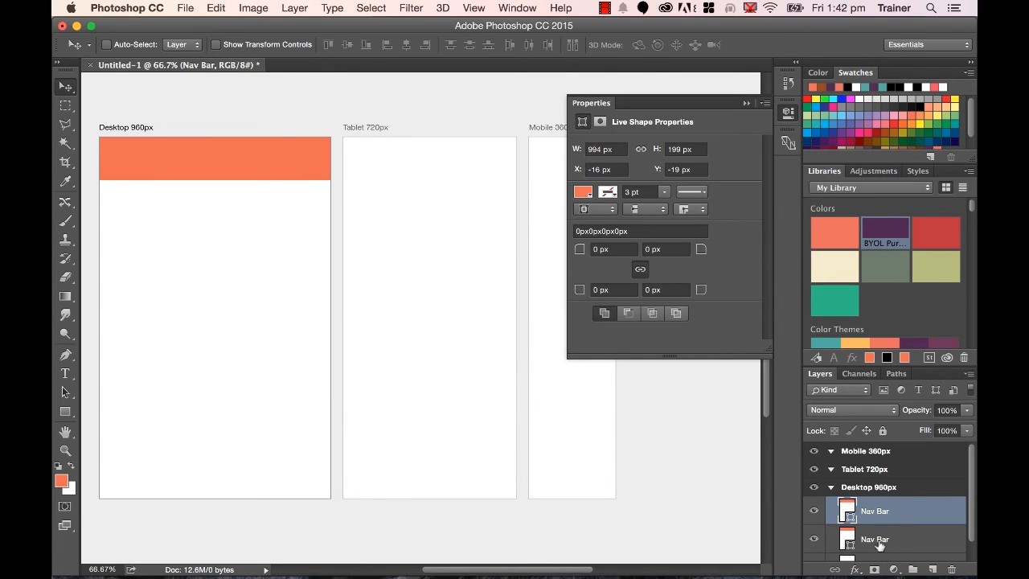
pyautogui.moveTo(184, 165)
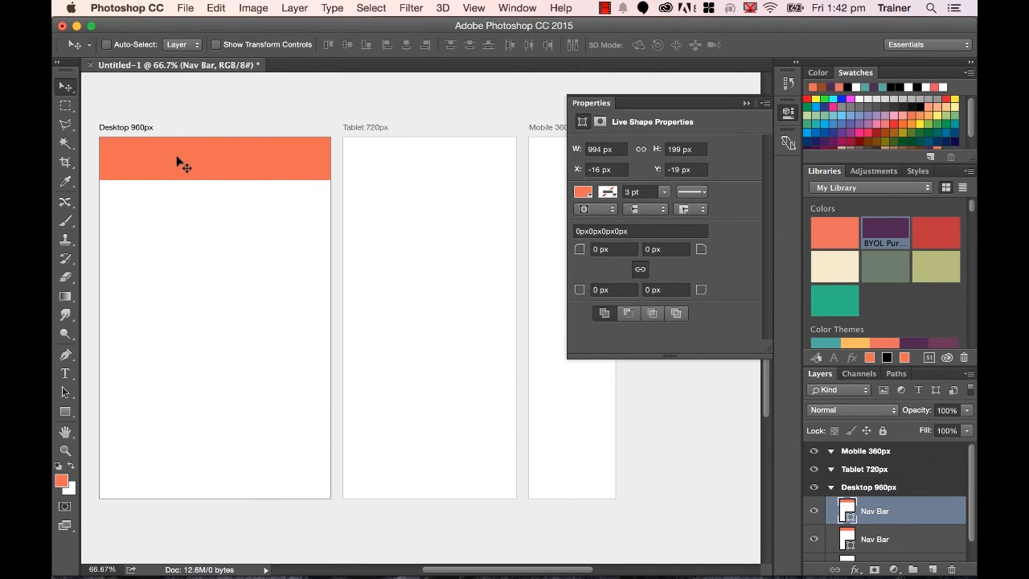
pyautogui.moveTo(185, 158); pyautogui.dragTo(428, 168)
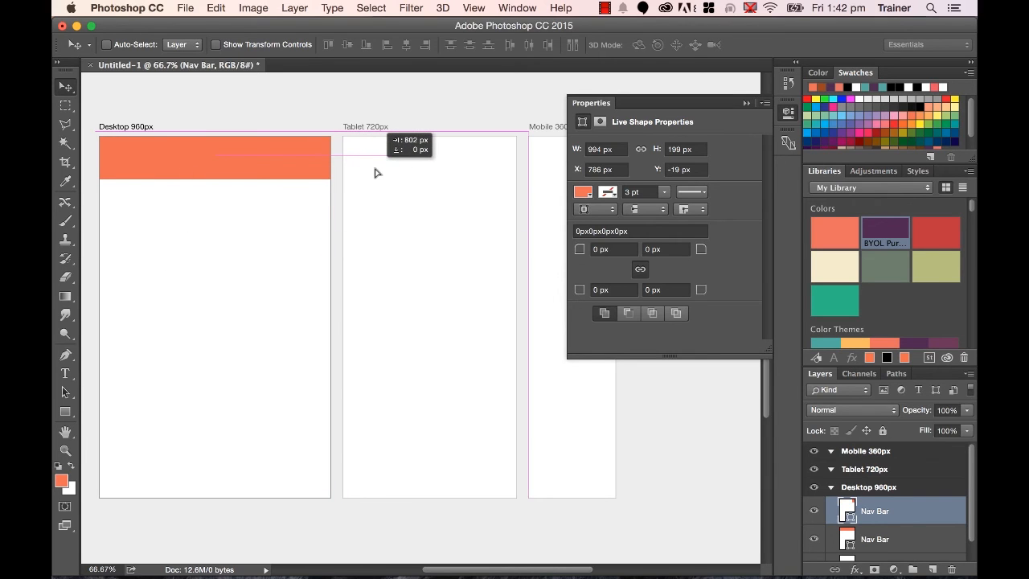
pyautogui.moveTo(215, 157); pyautogui.dragTo(428, 157)
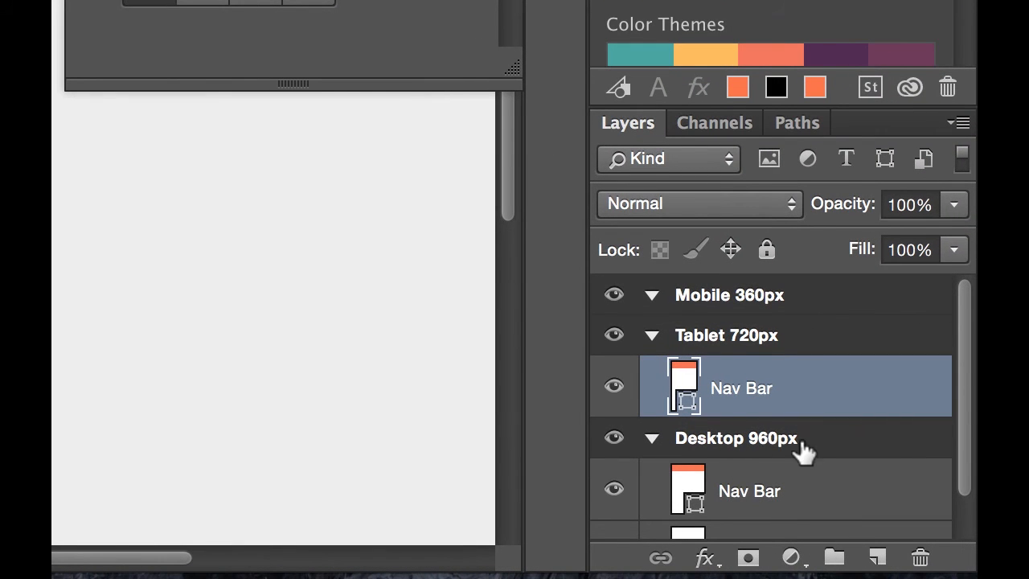
pyautogui.moveTo(691, 362)
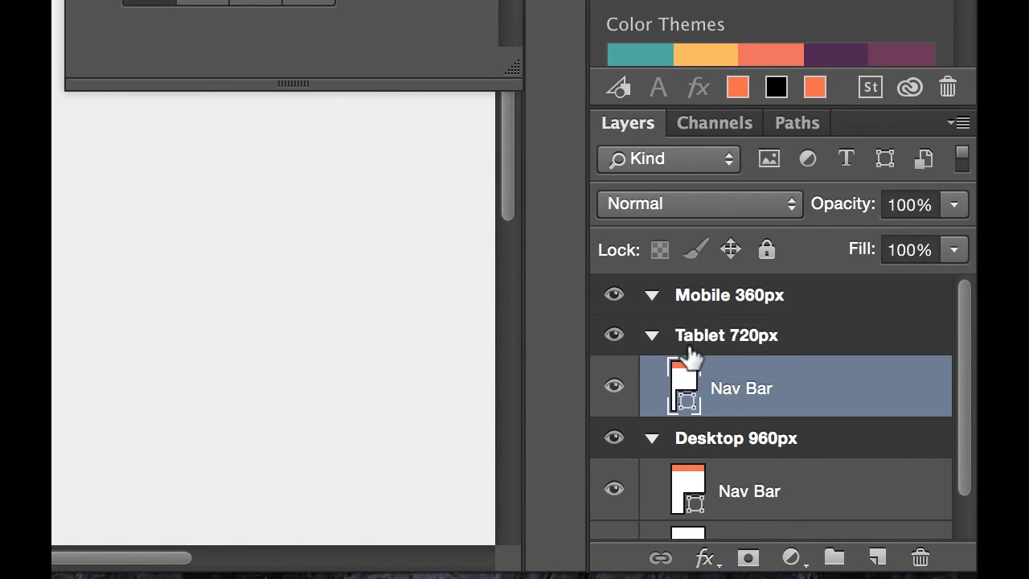
# Step: Duplicate the Tablet Nav Bar onto the Mobile artboard and collapse the Properties panel
pyautogui.rightClick(741, 387)
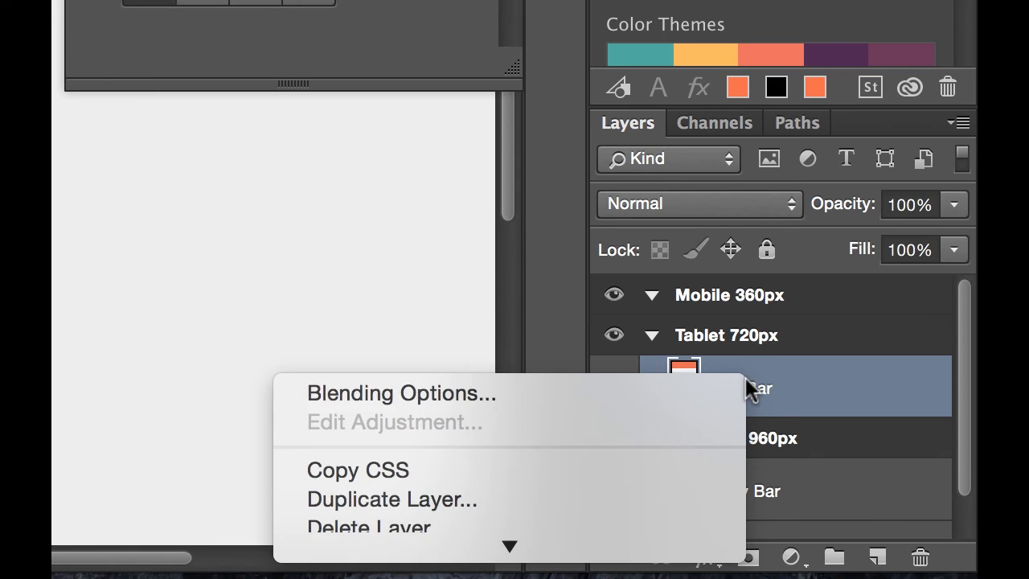
pyautogui.click(391, 499)
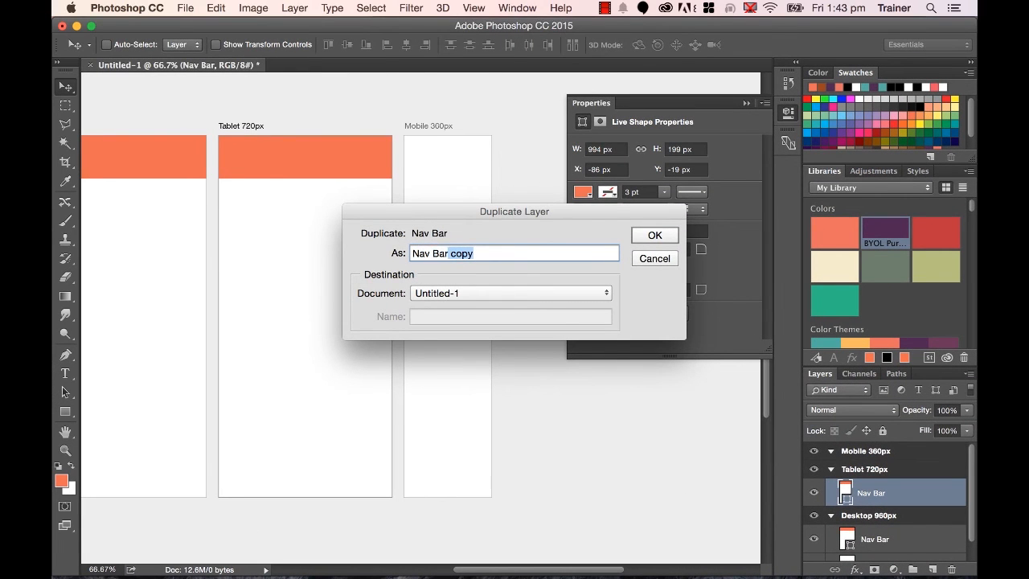
pyautogui.click(654, 235)
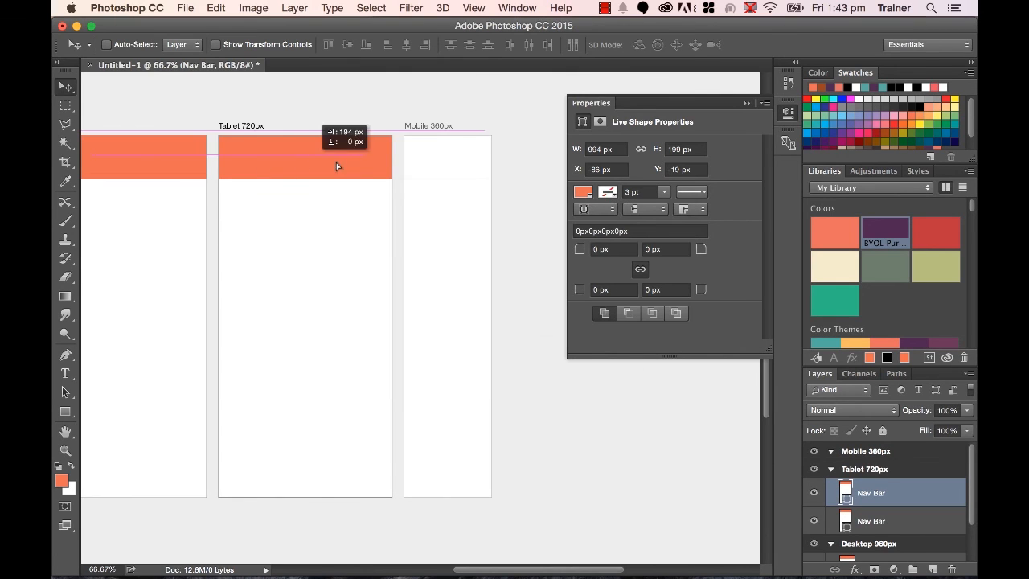
pyautogui.moveTo(337, 166); pyautogui.dragTo(439, 158)
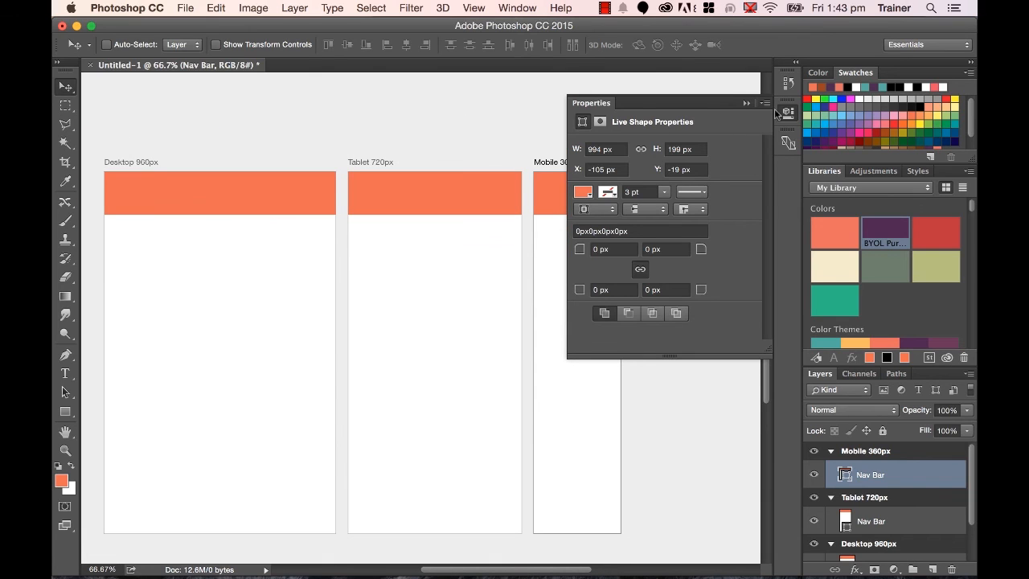
pyautogui.click(780, 113)
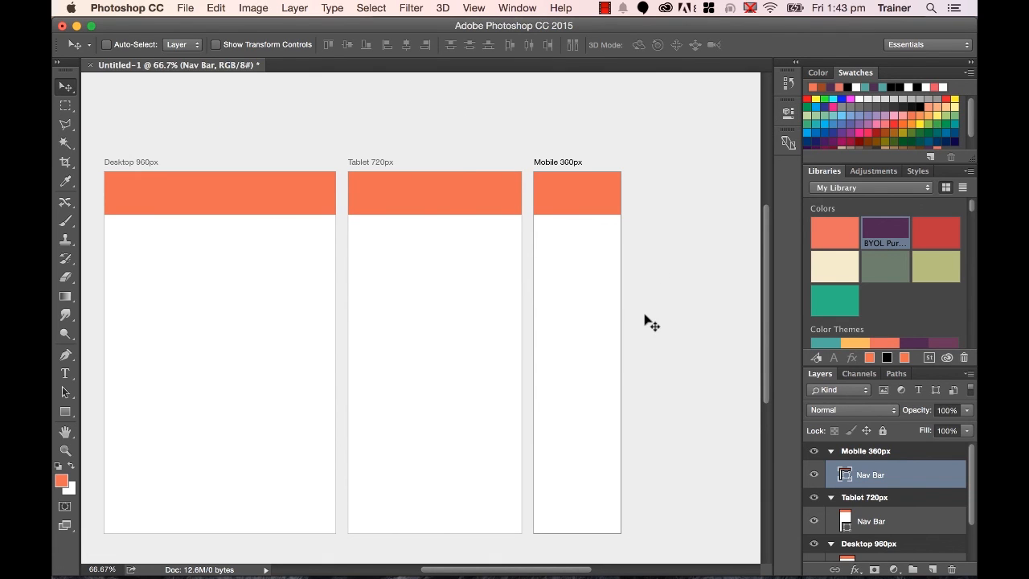